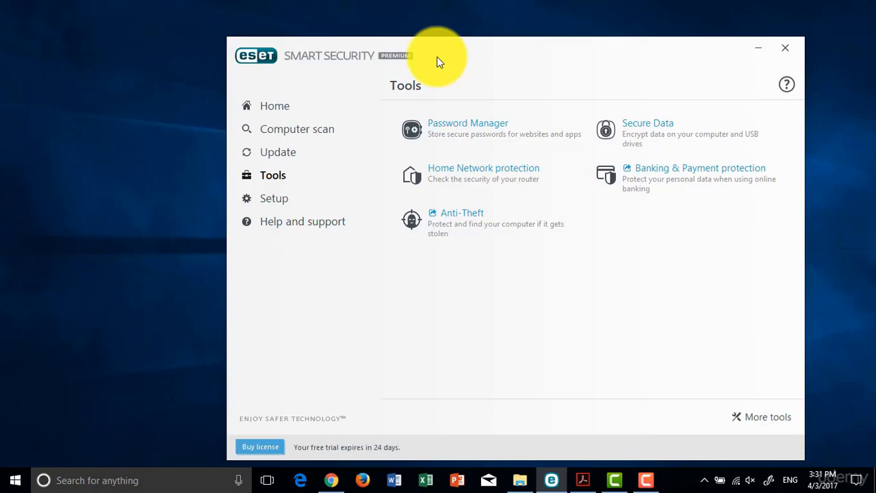
mouse_move(573, 241)
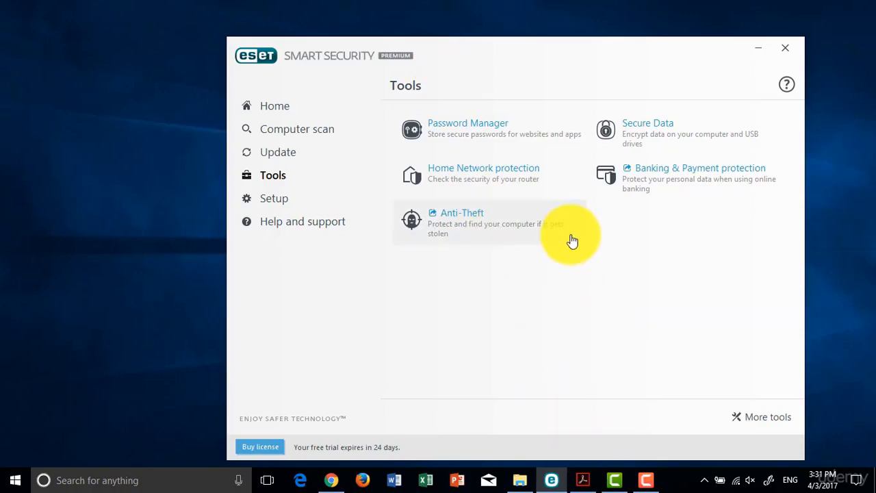
mouse_move(482, 48)
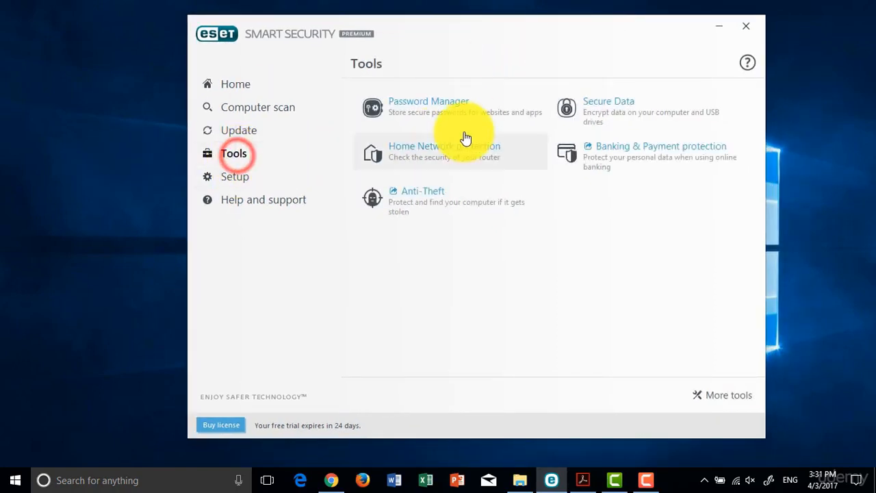
mouse_move(510, 182)
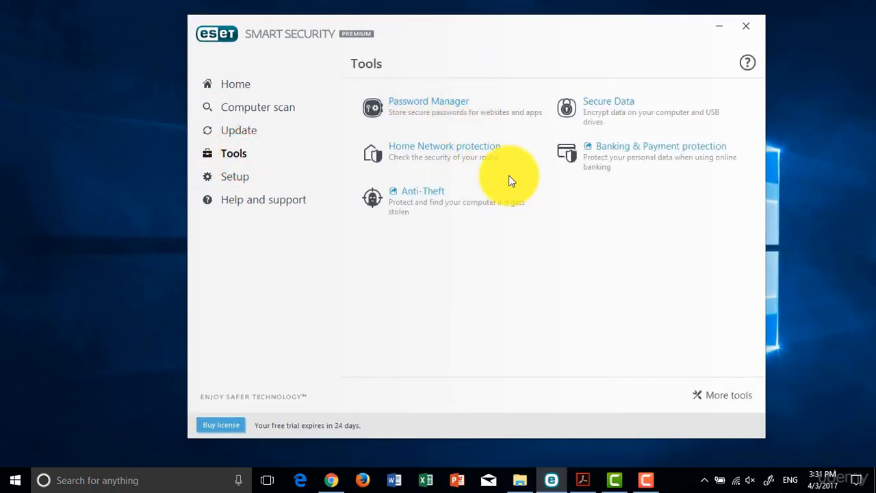
mouse_move(583, 480)
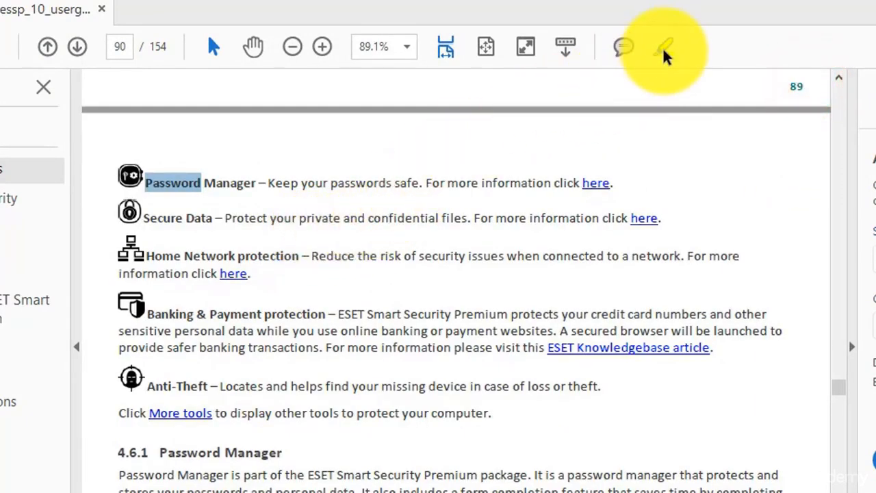
Highlight the 4.6.1 Password Manager intro paragraph in the guide and scroll through the section
click(662, 46)
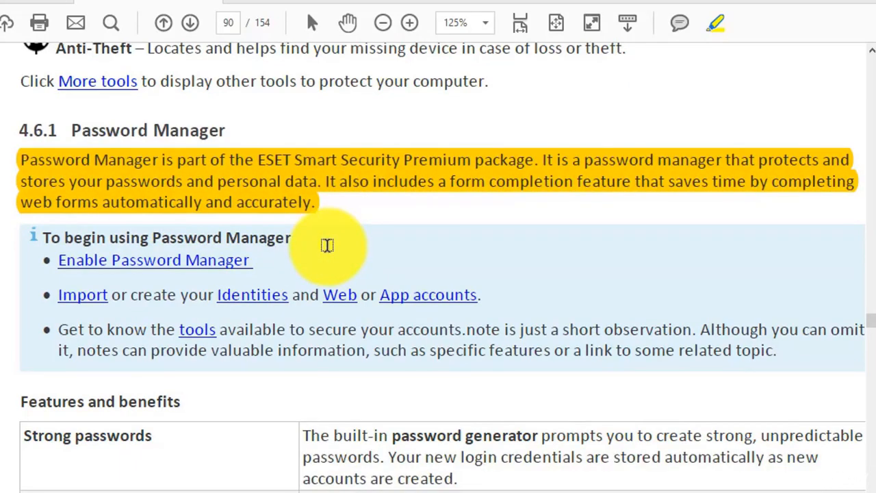
scroll(down, 3)
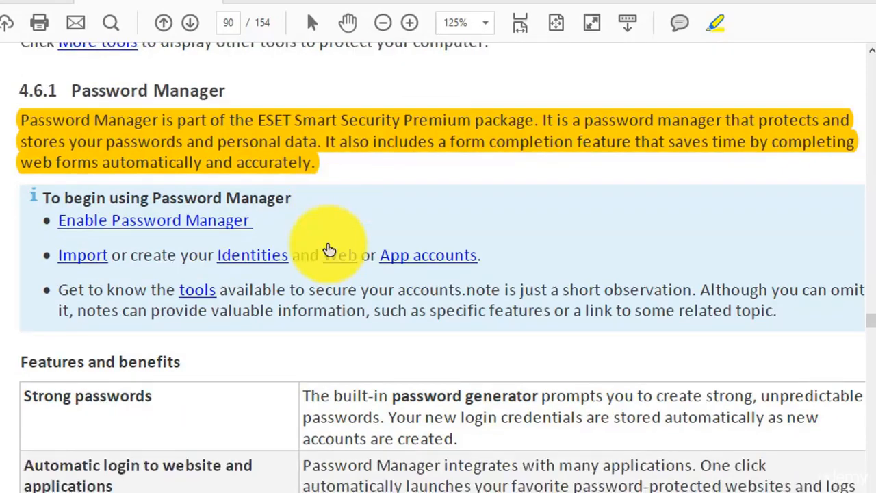
scroll(up, 3)
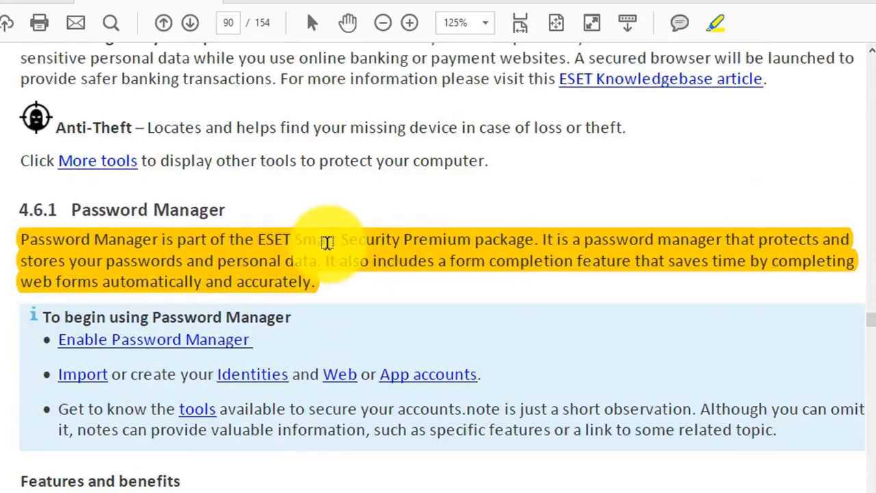
scroll(up, 3)
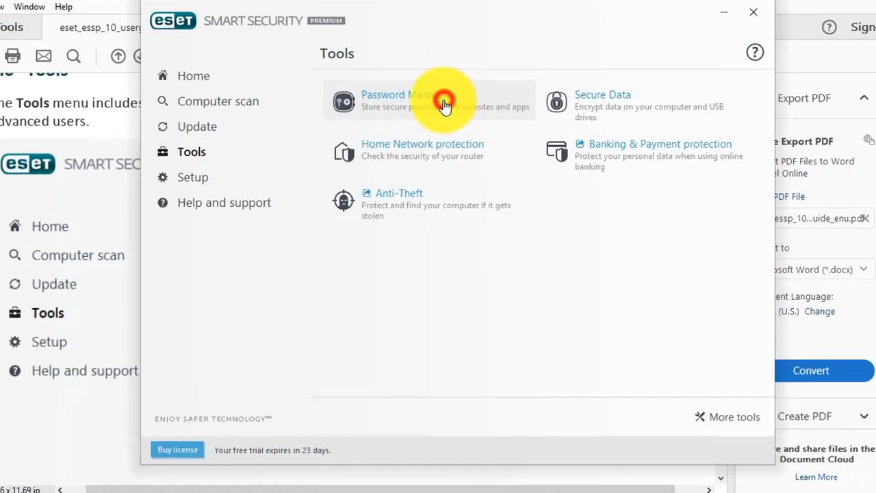
Switch the Password Manager toggle on in Security tools so it installs
click(445, 101)
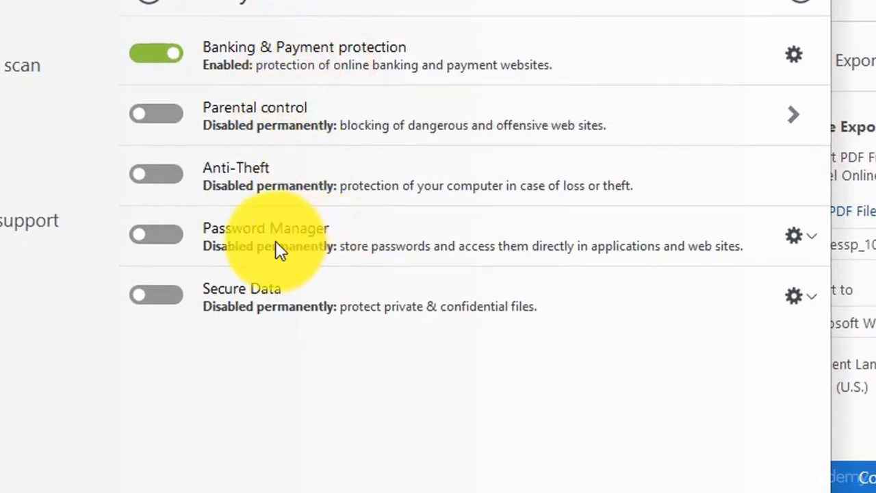
mouse_move(156, 234)
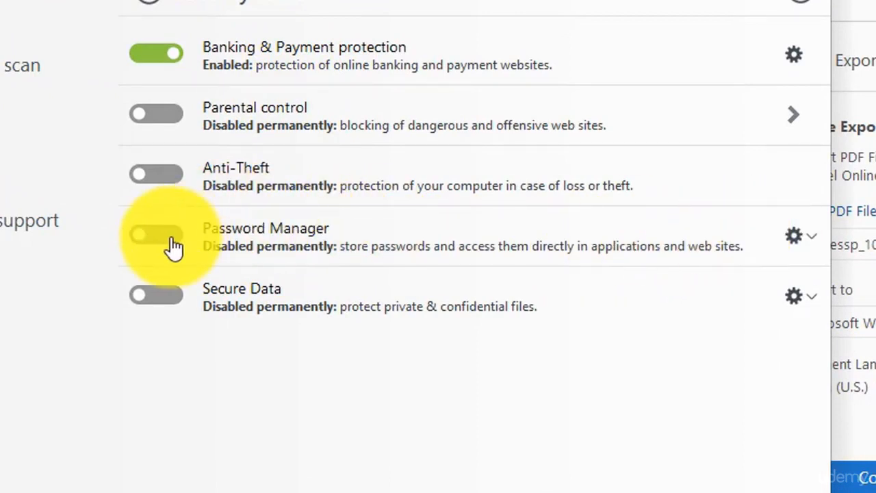
mouse_move(225, 438)
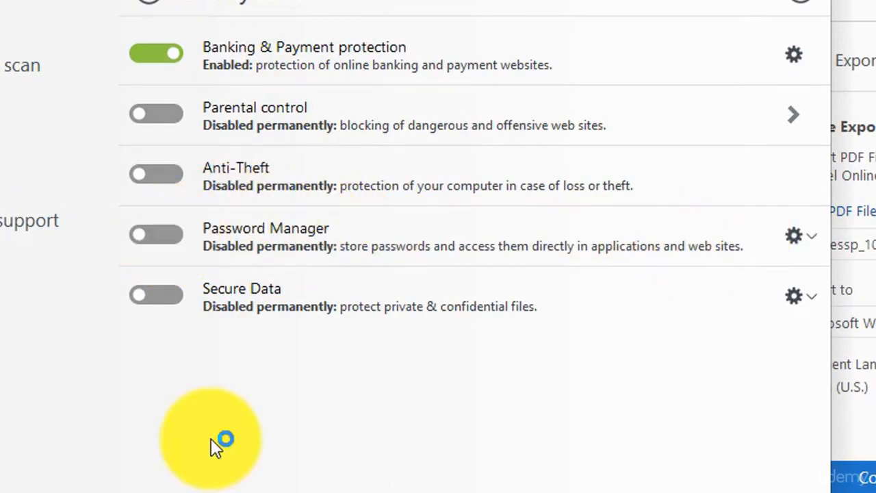
click(156, 235)
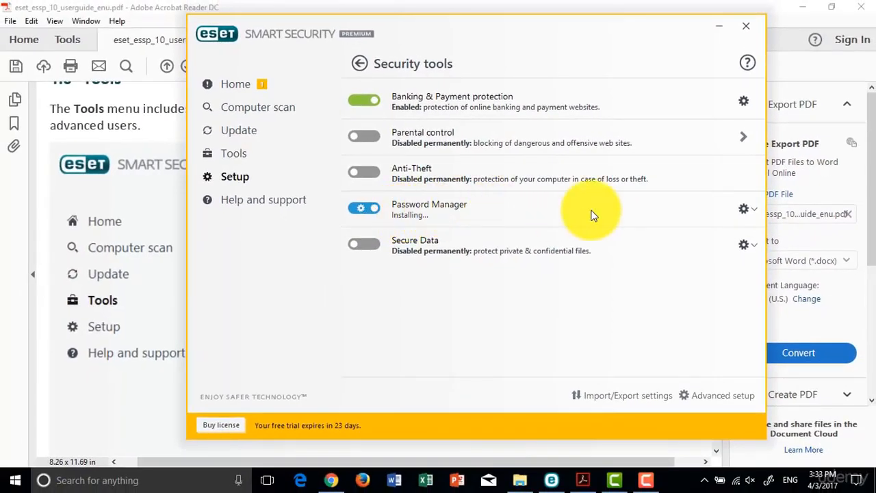
mouse_move(747, 209)
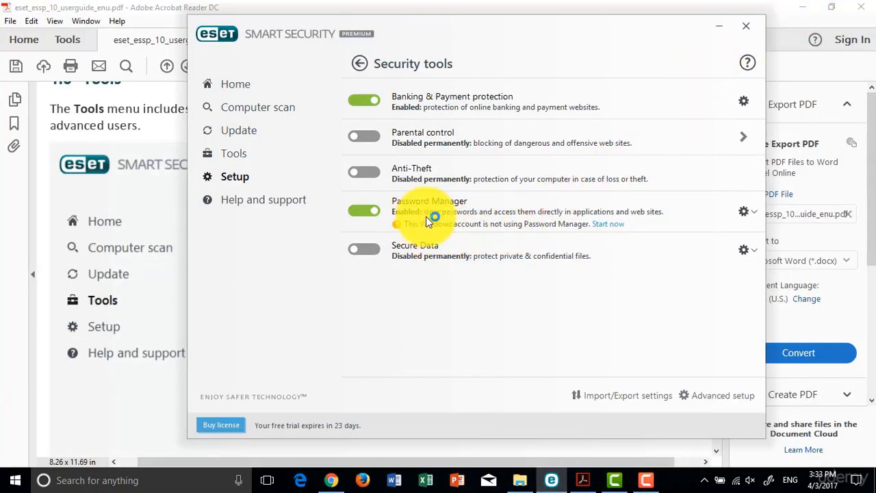
Choose New password store from the Password Manager welcome screen
click(608, 224)
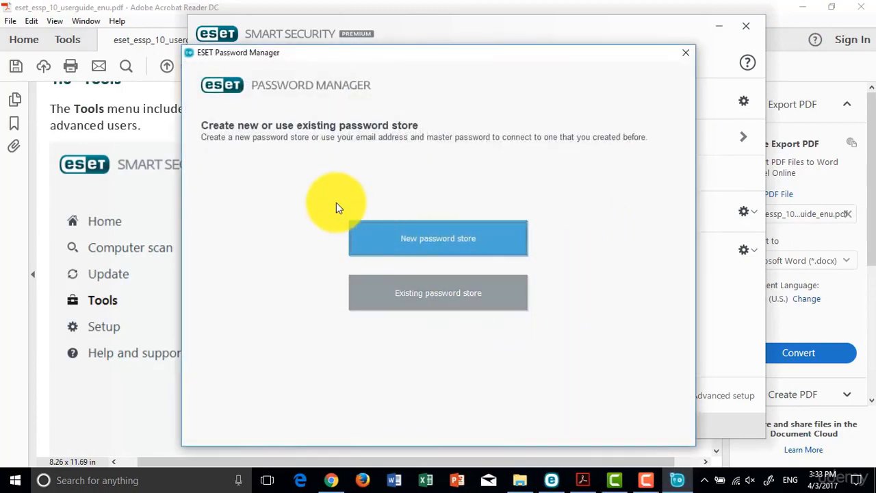
mouse_move(325, 137)
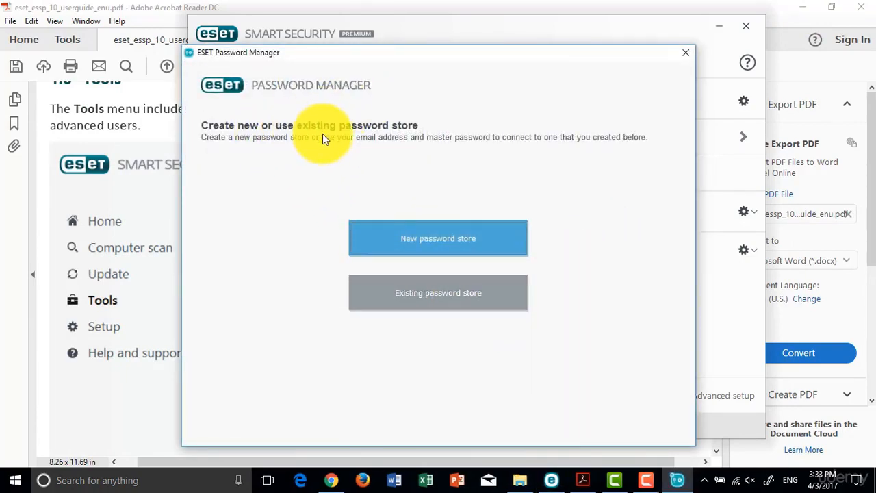
mouse_move(319, 149)
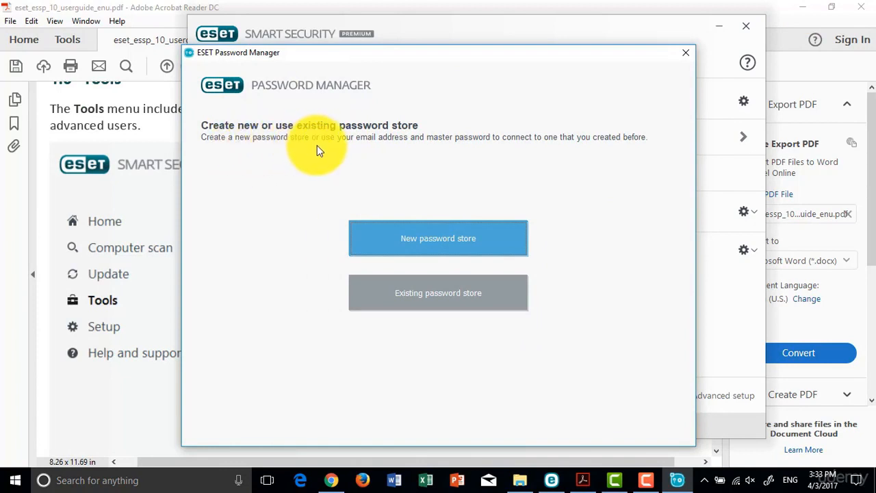
mouse_move(458, 147)
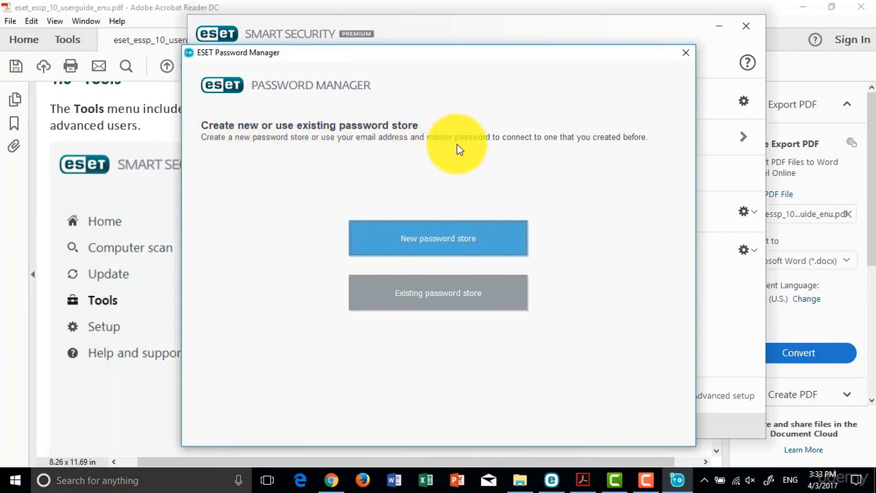
mouse_move(492, 245)
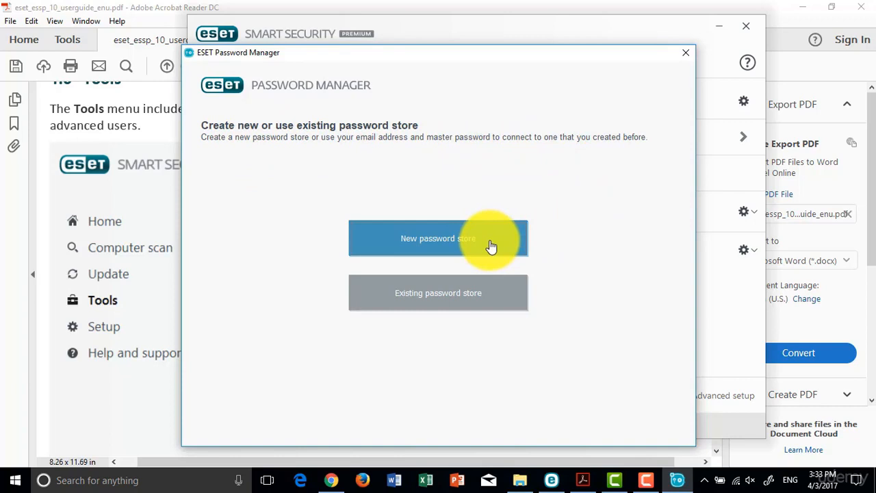
click(438, 239)
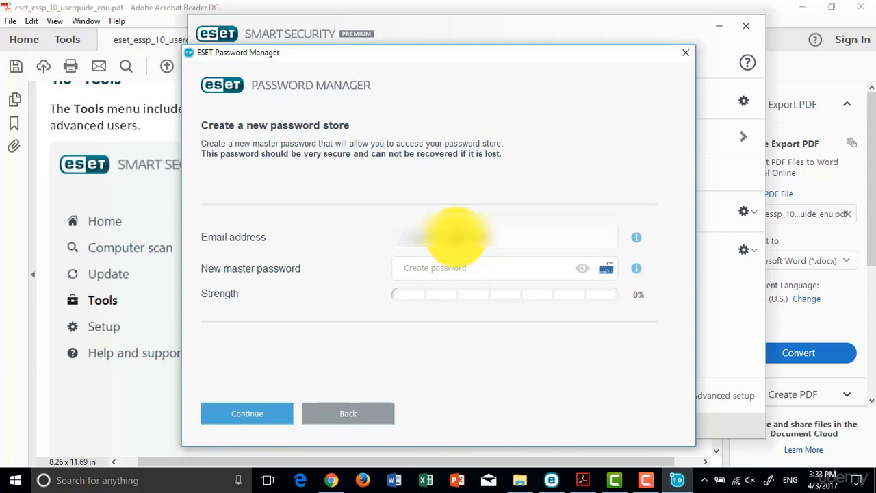
Enter a new master password with 100% strength and continue to confirmation
click(483, 268)
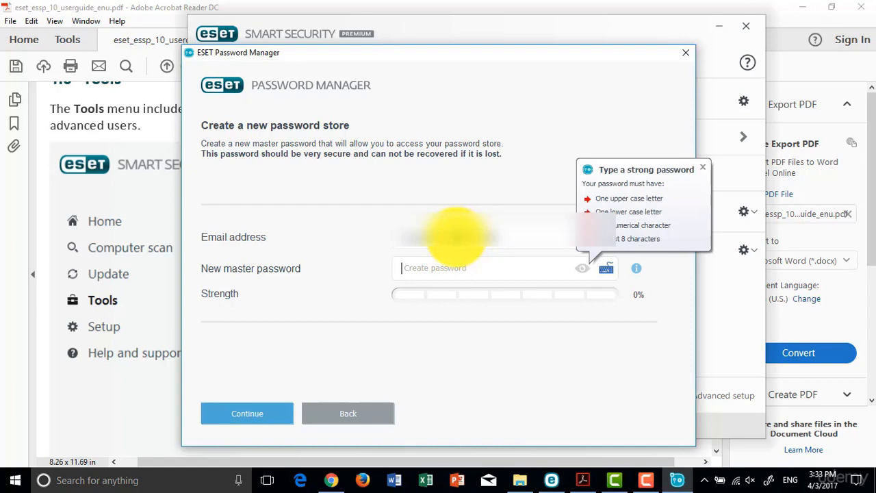
text(password)
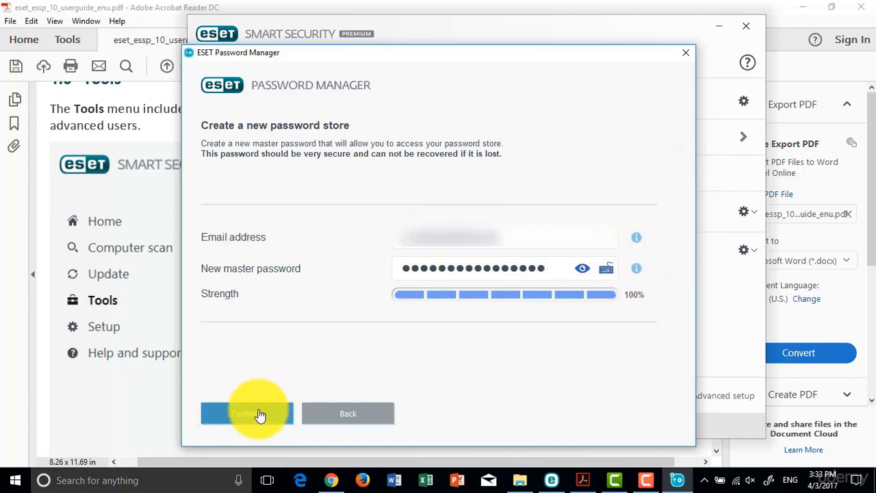
click(247, 413)
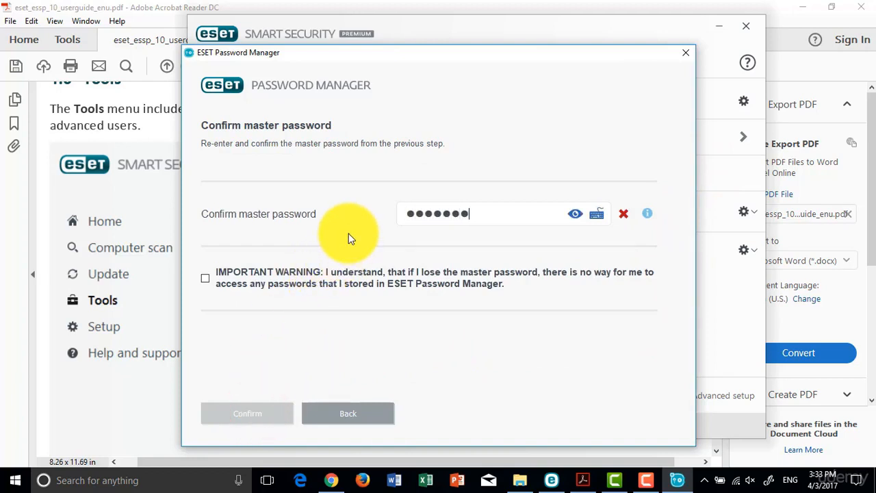
Retype the master password, accept the IMPORTANT WARNING, and confirm to create the store
text(password)
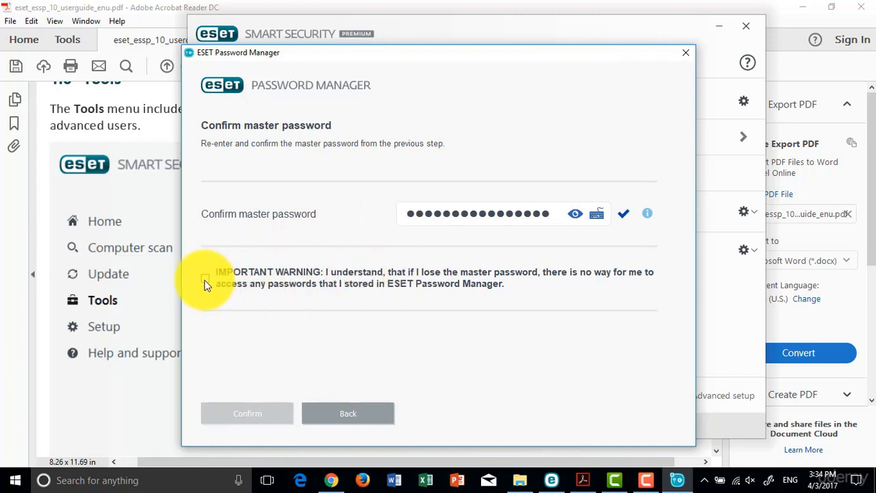
mouse_move(520, 288)
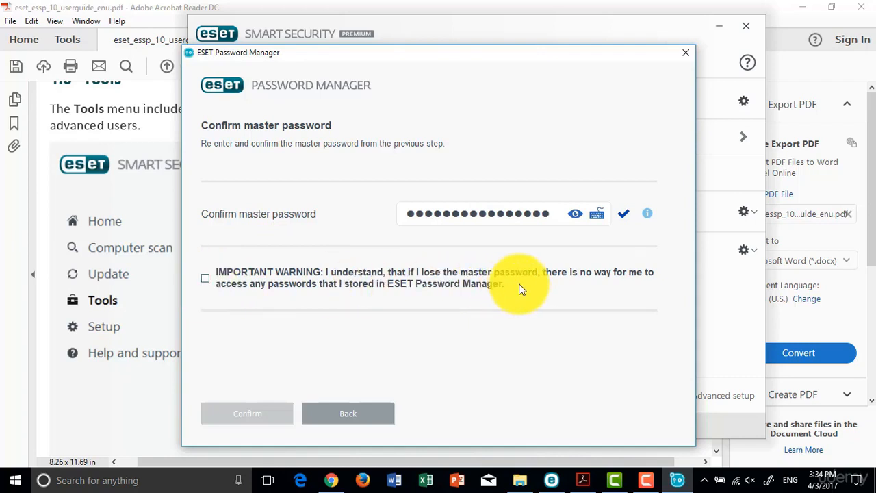
mouse_move(280, 301)
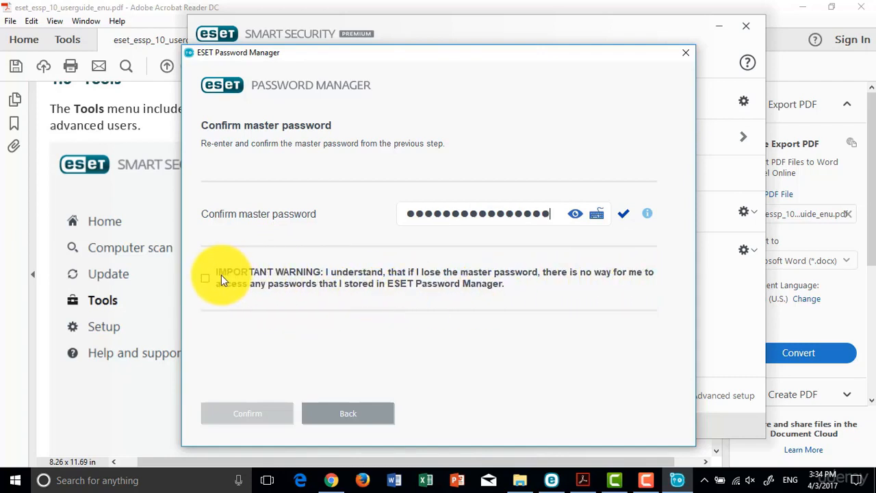
click(205, 278)
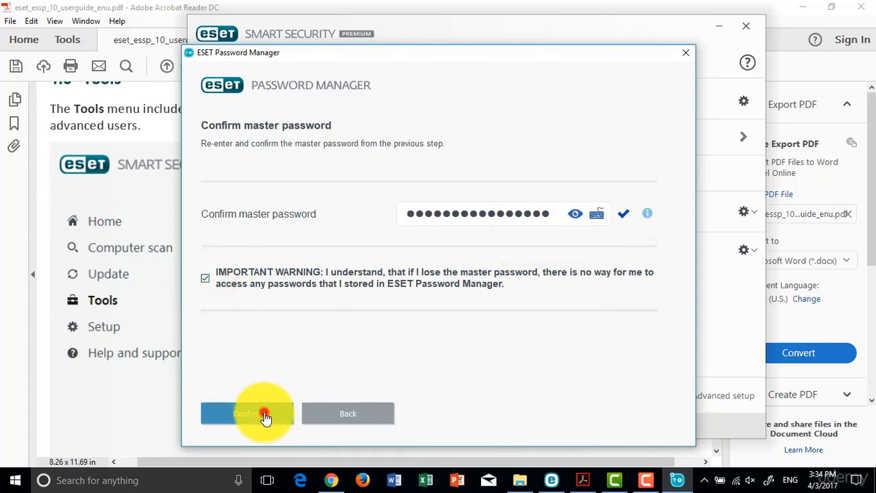
click(247, 413)
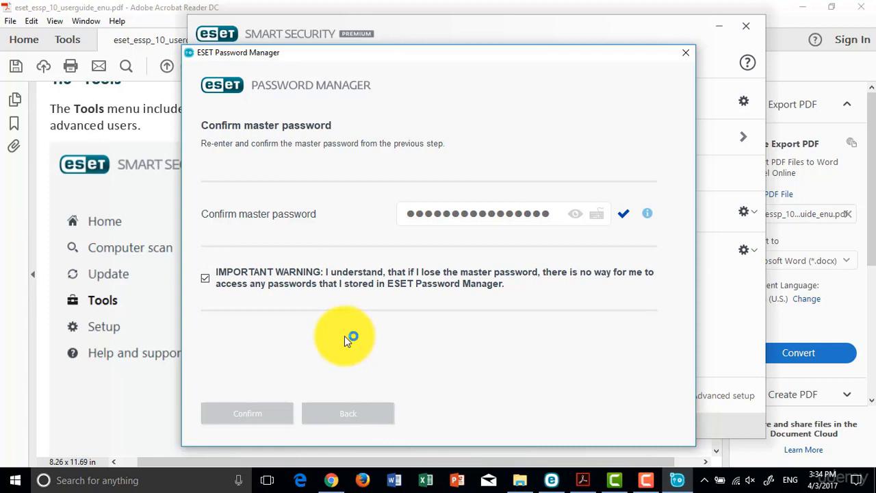
mouse_move(411, 329)
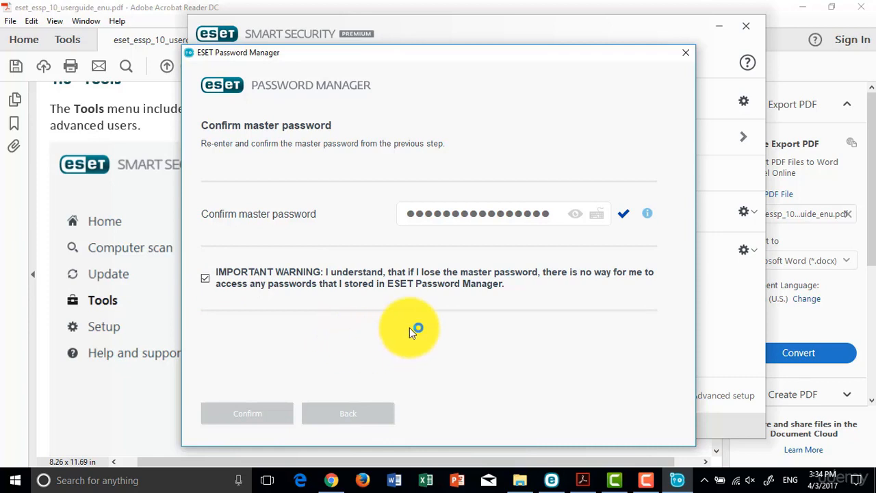
Close the autofill extension store page and return to ESET's Security tools overview
click(248, 413)
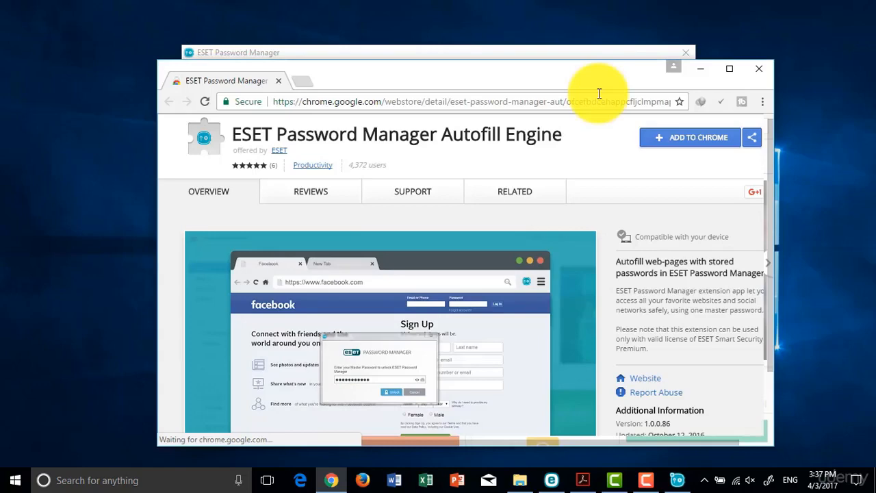
click(729, 69)
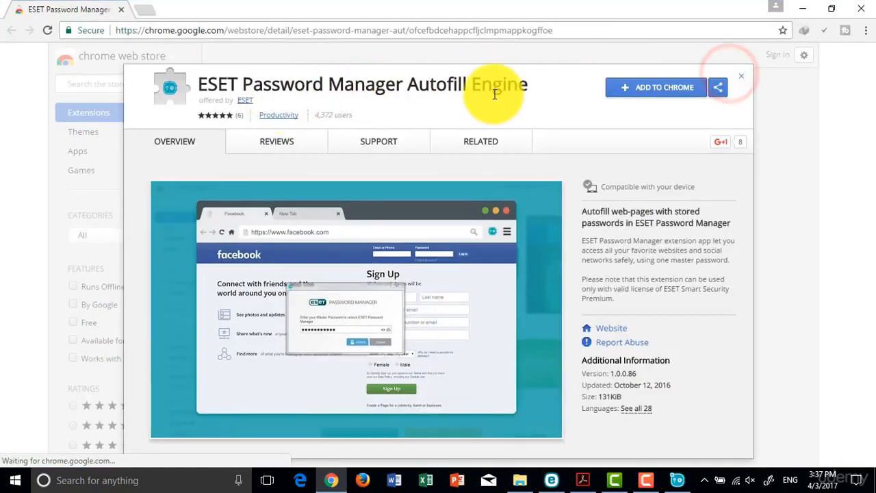
click(480, 141)
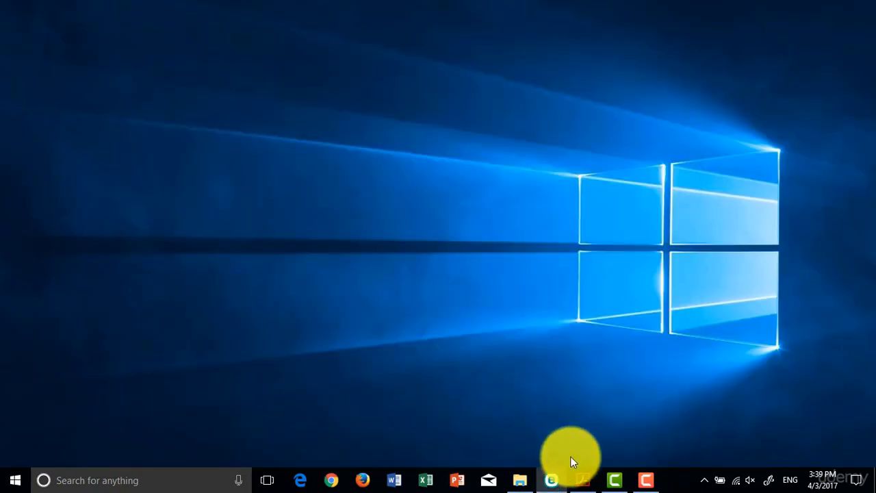
click(551, 480)
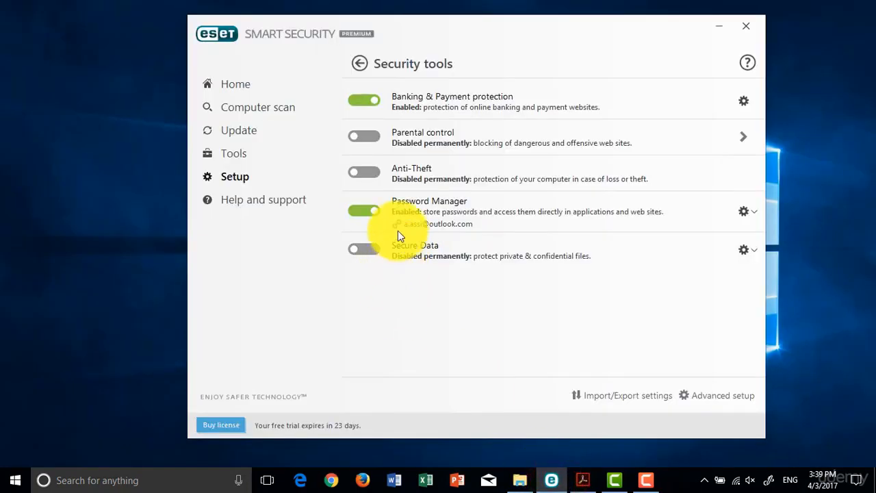